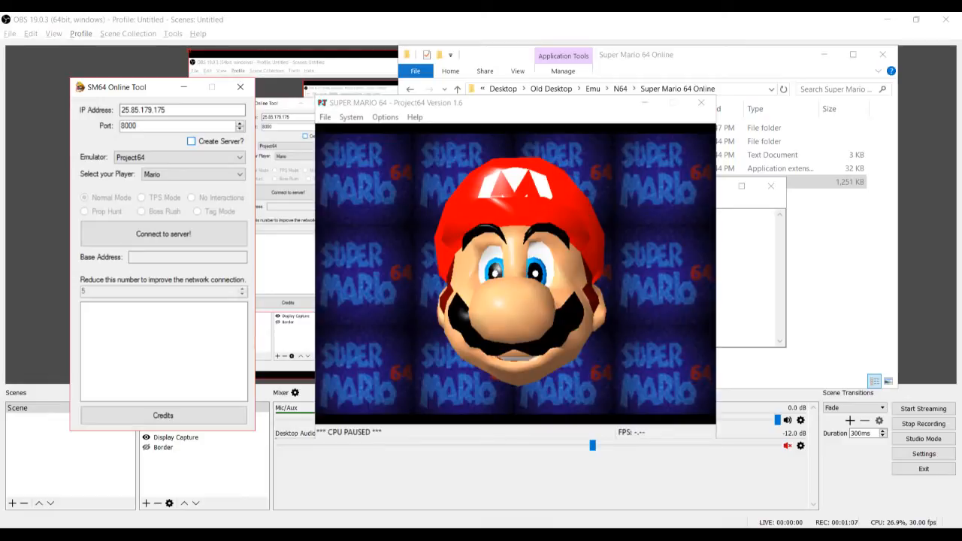
Enable 'Create Server?' so the tool hosts a server on 25.85.179.175:8000 with Project64 and Mario
{"action": "left_click", "coordinate": [191, 142]}
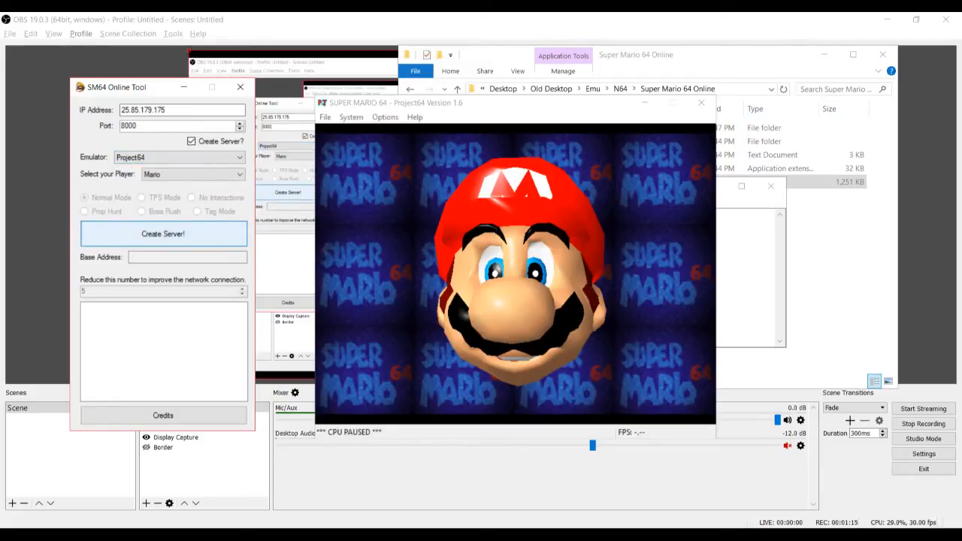
{"action": "left_click", "coordinate": [192, 141]}
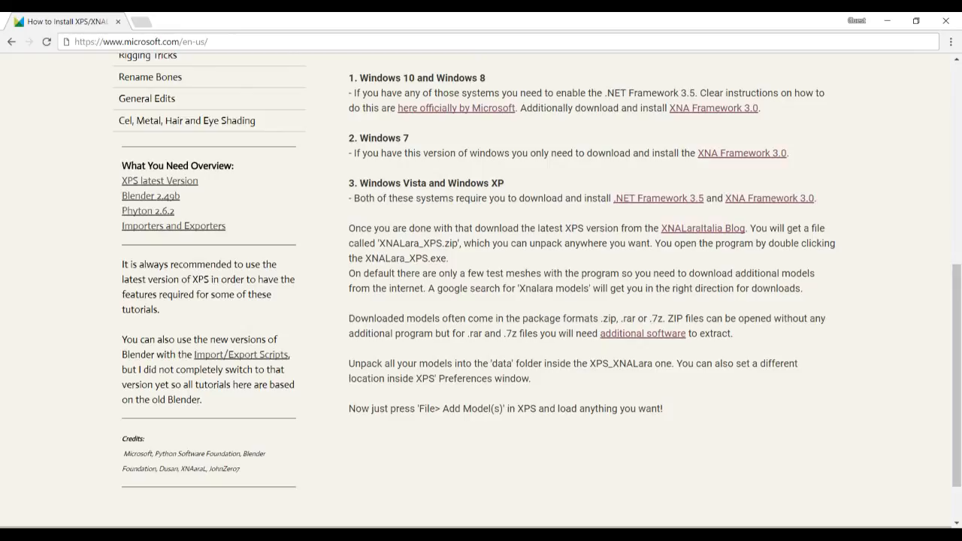
Review the XPS install guide's .NET Framework 3.5 and XNA Framework 3.0 requirements in Chrome
{"action": "left_click_drag", "start_coordinate": [348, 93], "coordinate": [348, 199]}
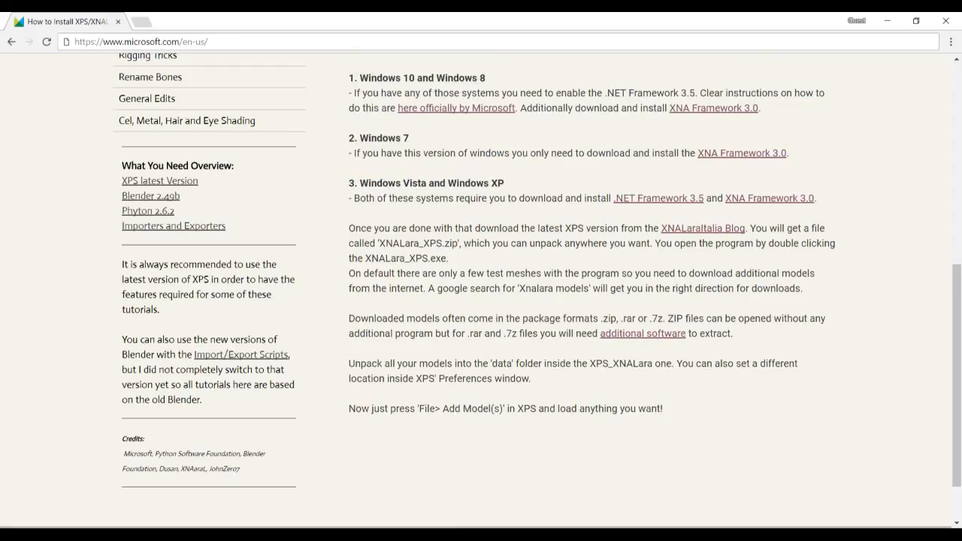
{"action": "mouse_move", "coordinate": [153, 77]}
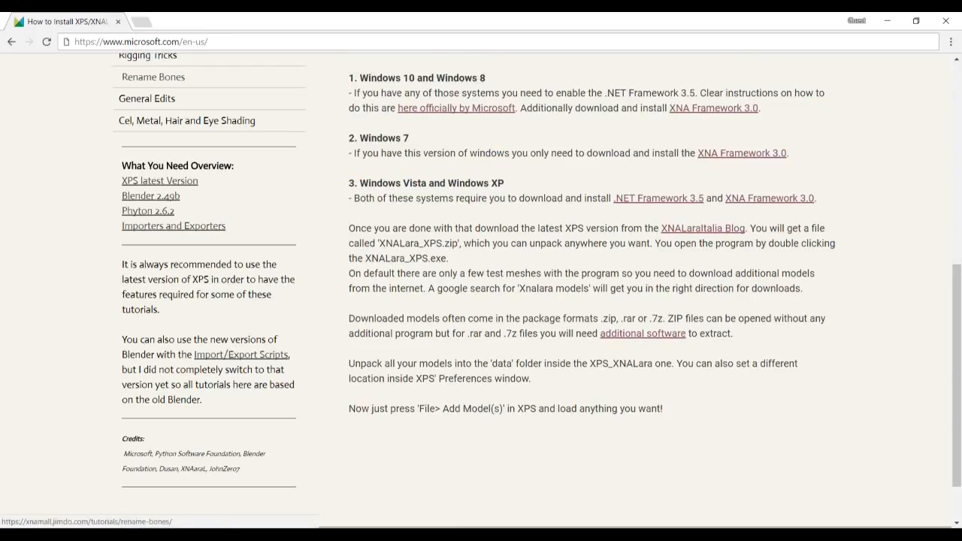